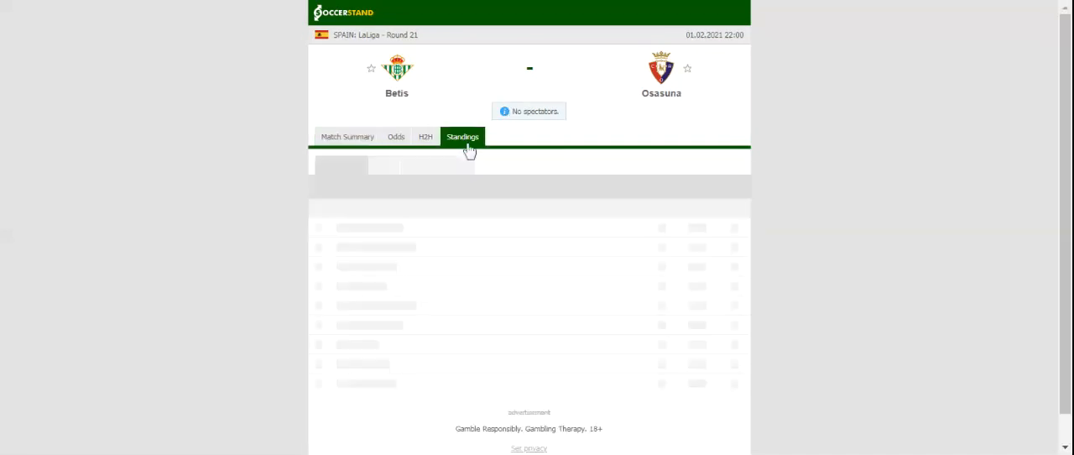
# - View the LaLiga standings table, then the Betis–Osasuna head-to-head recent results
pyautogui.click(462, 136)
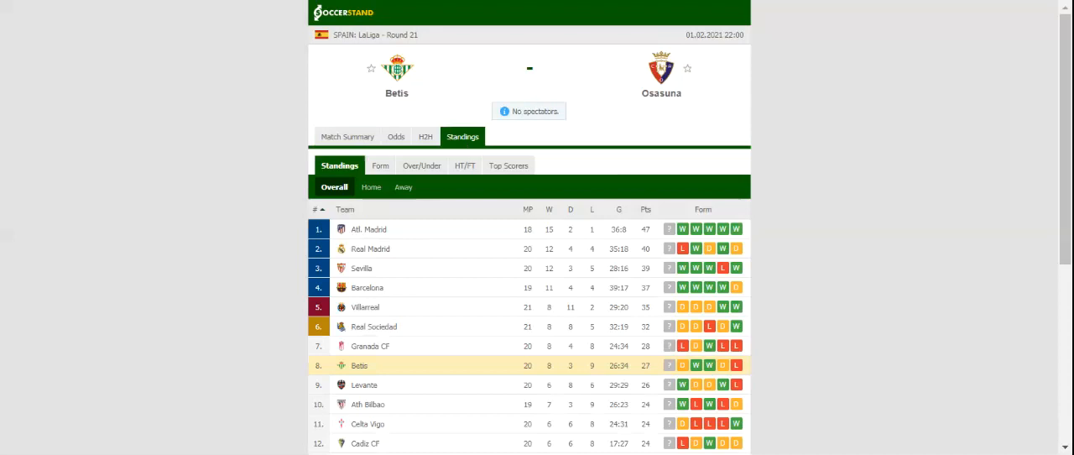
pyautogui.click(432, 136)
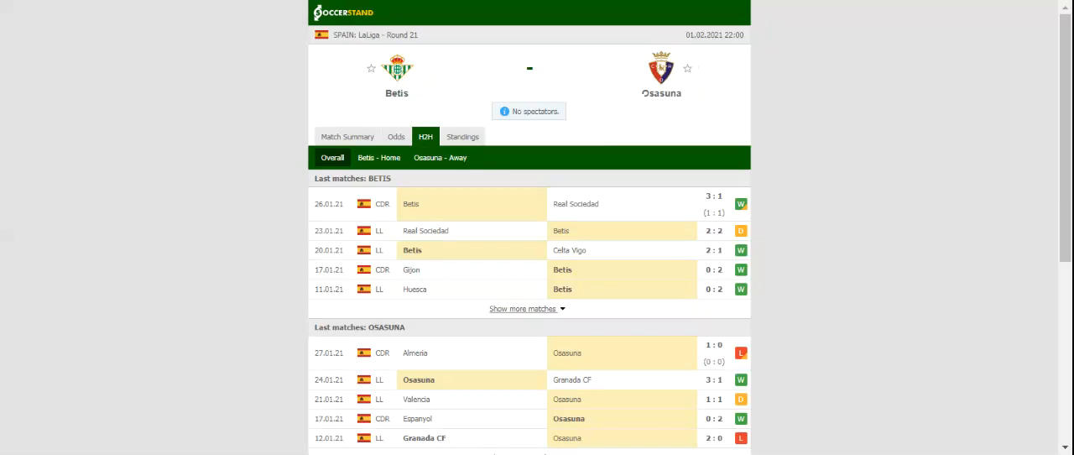
pyautogui.moveTo(403, 145)
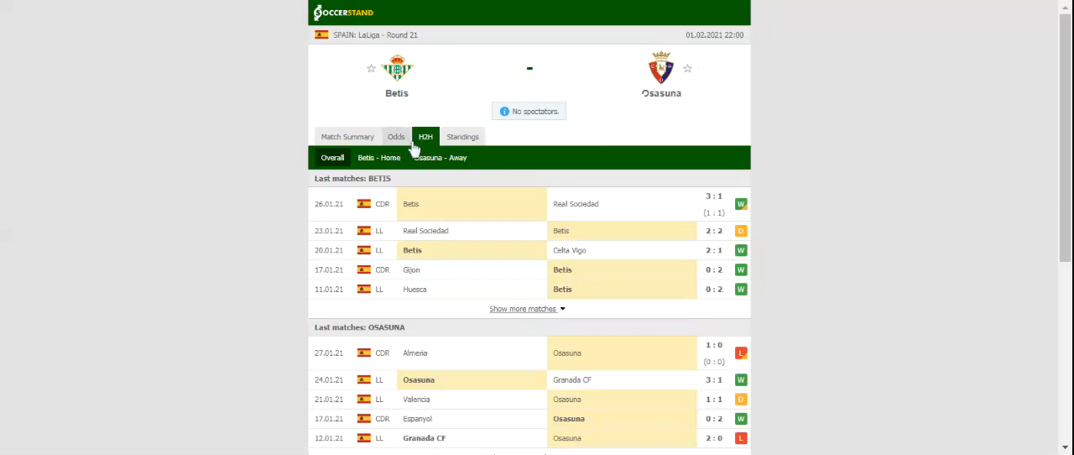
# - Switch the Betis vs Osasuna match page to the Odds section
pyautogui.click(396, 136)
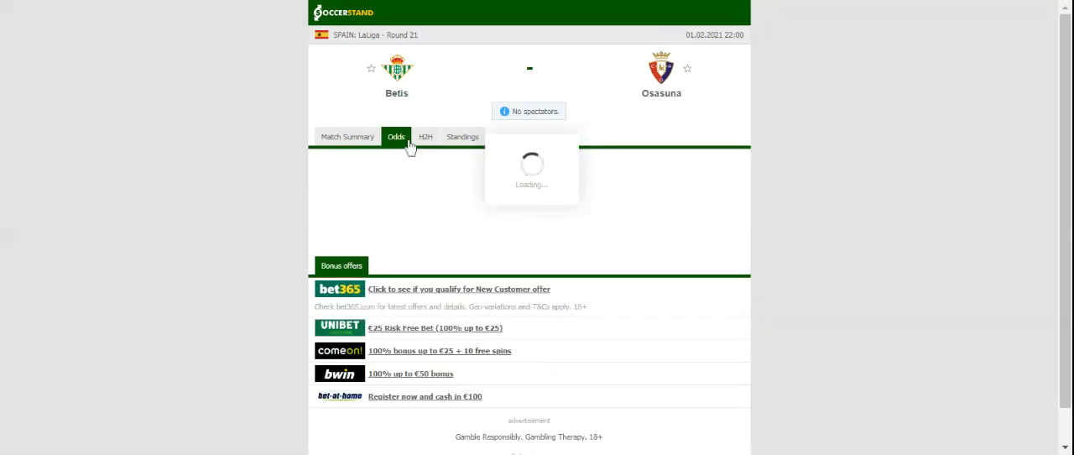
# - Load the full-time 1X2 odds table from seven bookmakers
pyautogui.click(396, 136)
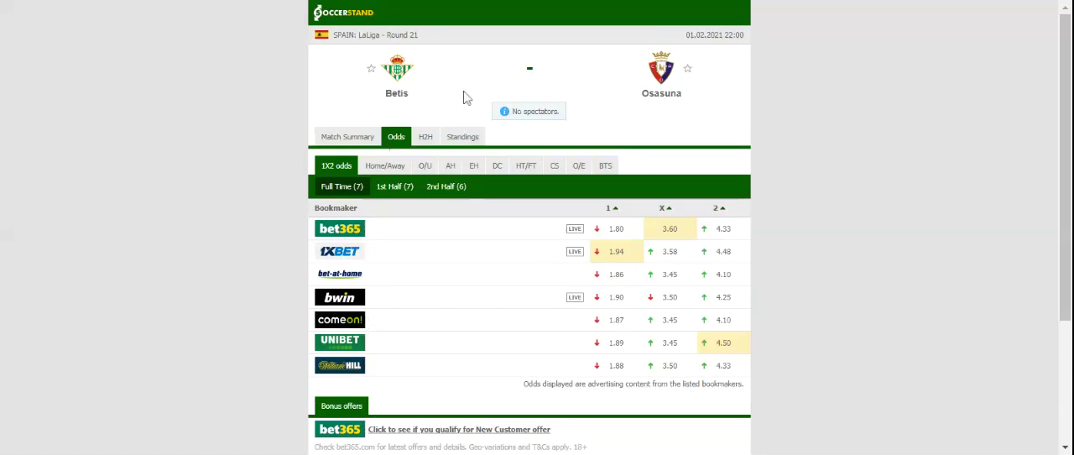
pyautogui.moveTo(361, 8)
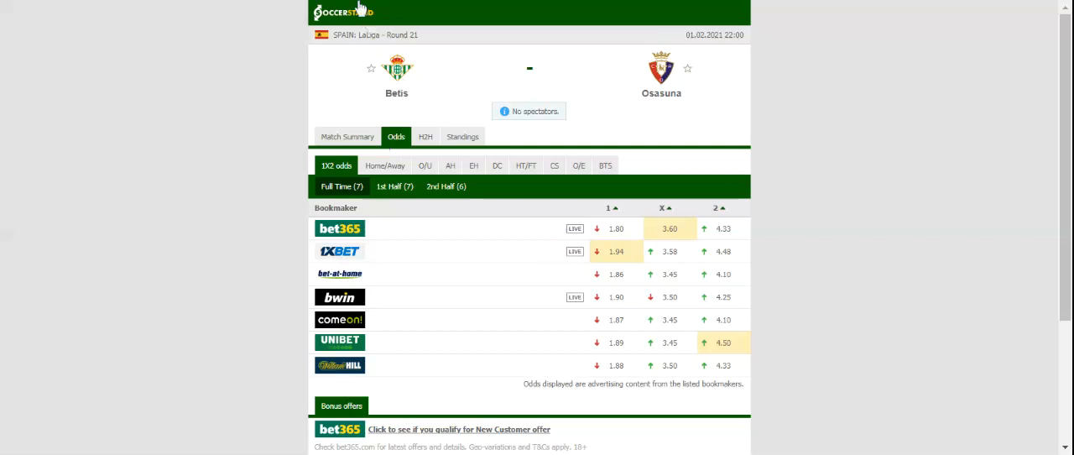